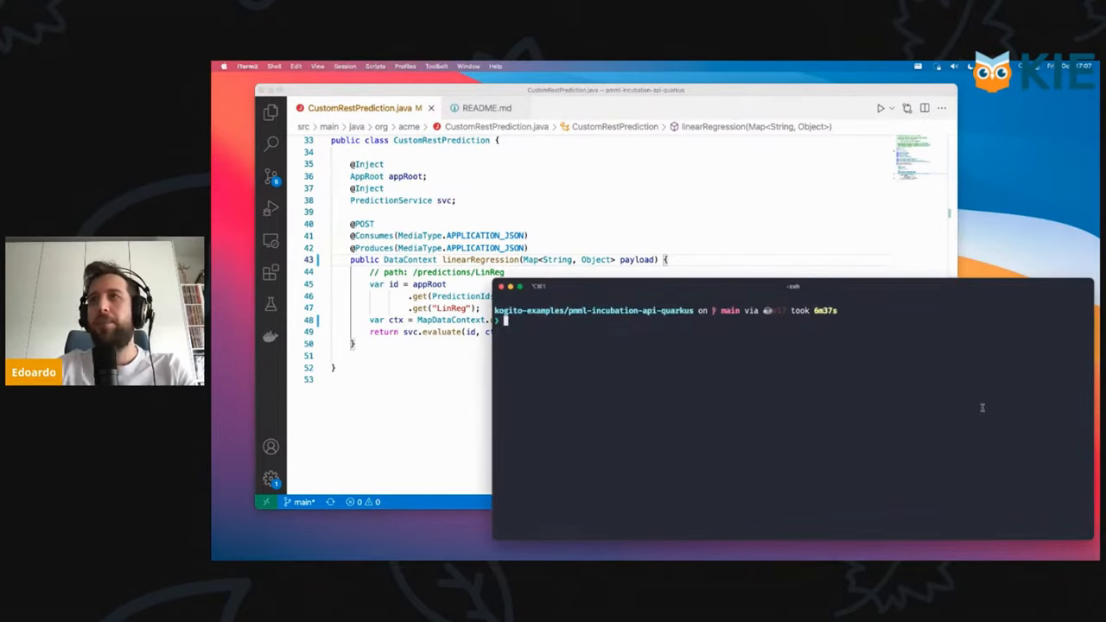
# Step: Launch 'quarkus dev' in iTerm2 to start dev mode for the PMML Quarkus project
pyautogui.write('quarkus dev')
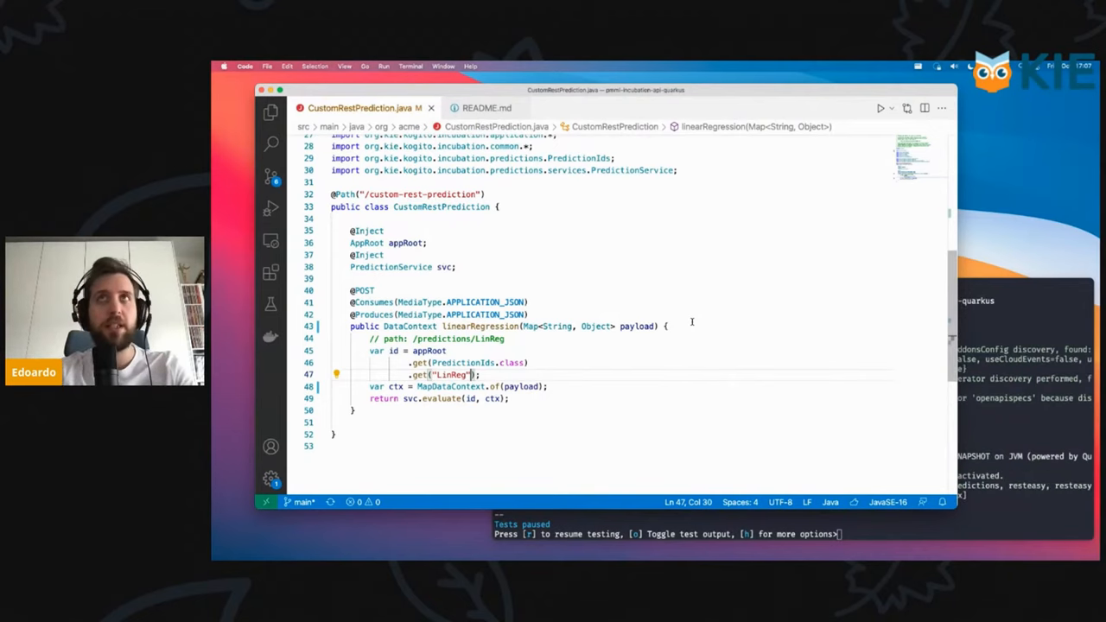
# Step: Reveal src/main/resources in the Explorer, showing application.properties and test_regression.pmml
pyautogui.click(270, 113)
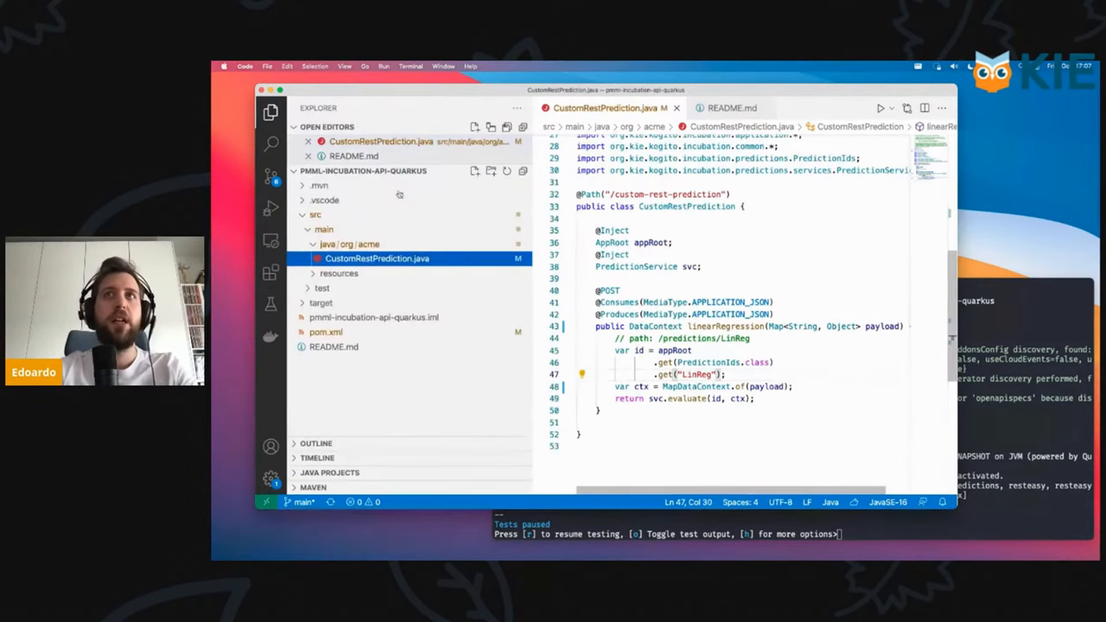
pyautogui.click(367, 288)
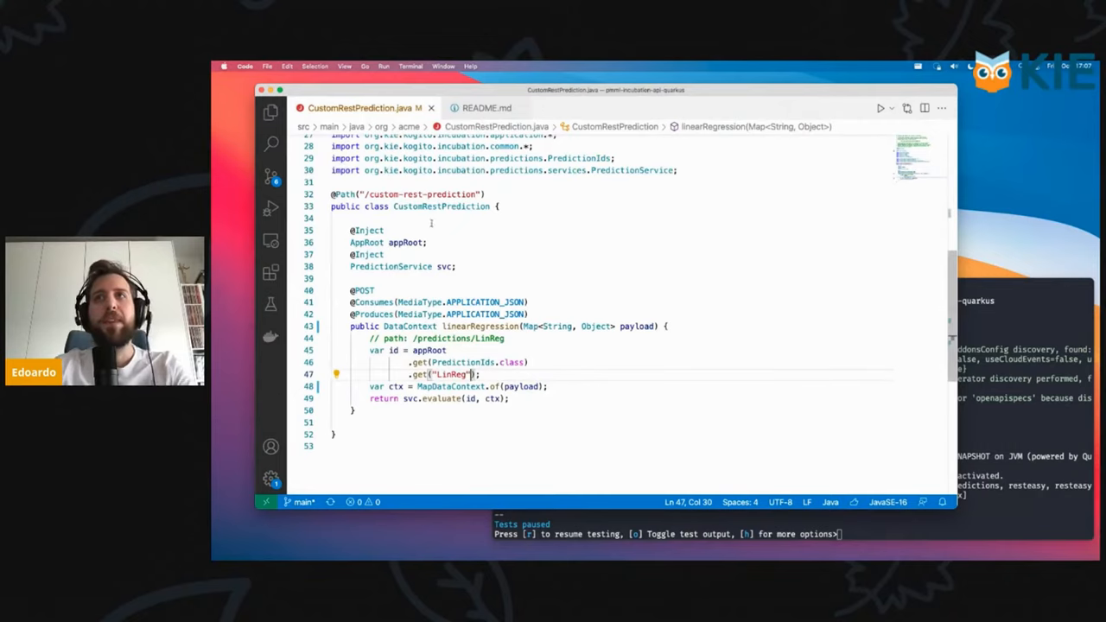
pyautogui.moveTo(559, 341)
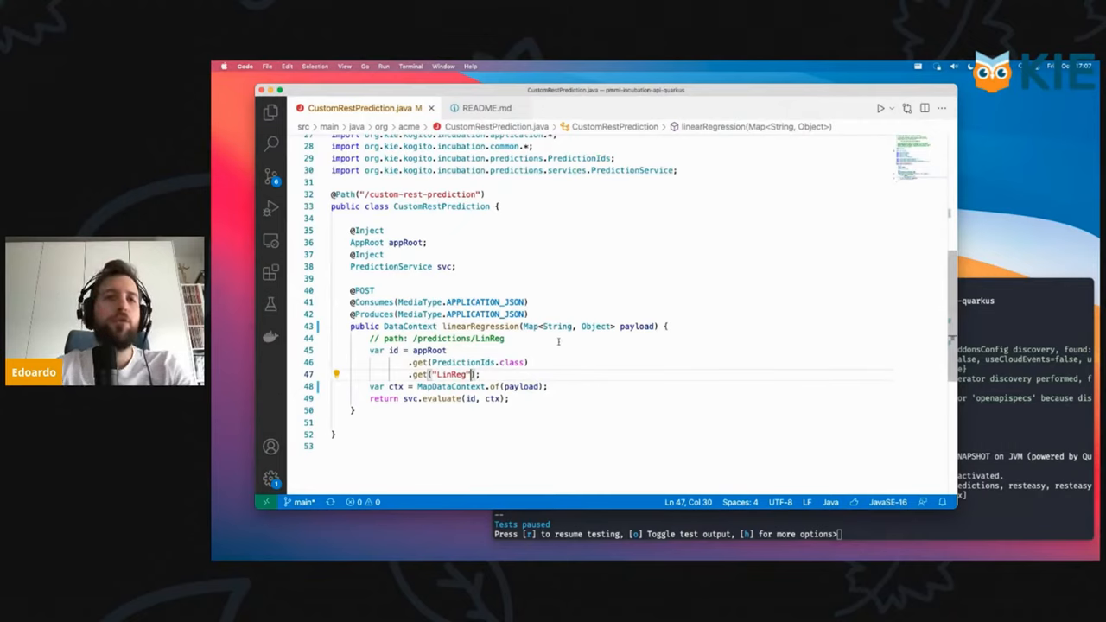
pyautogui.click(270, 112)
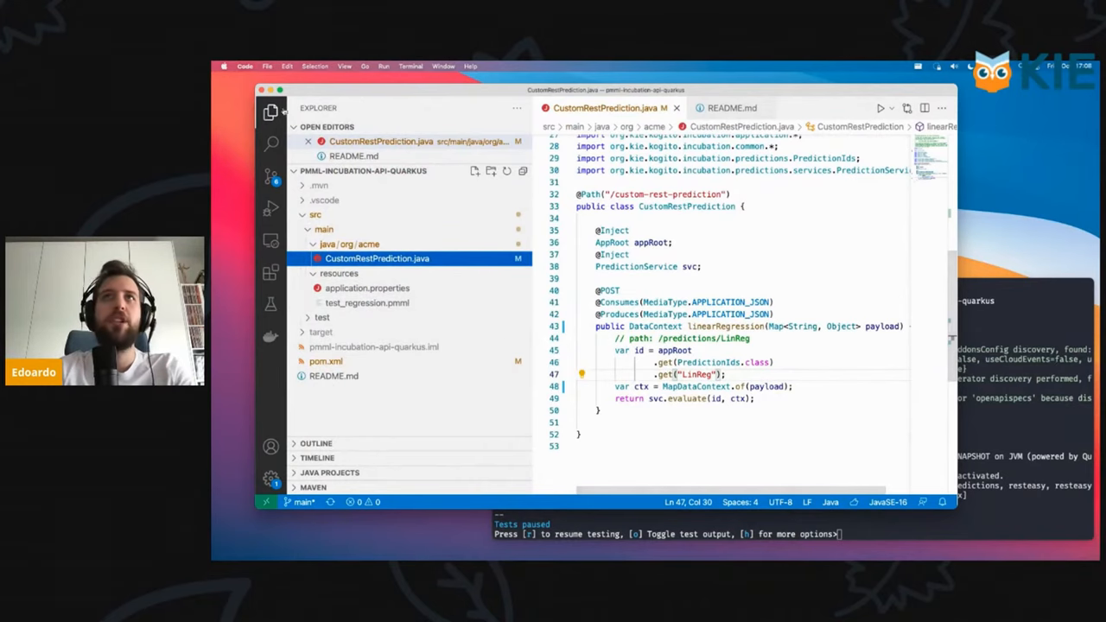
# Step: Hide the Explorer so only the CustomRestPrediction 'LinReg' lookup code remains visible
pyautogui.click(270, 112)
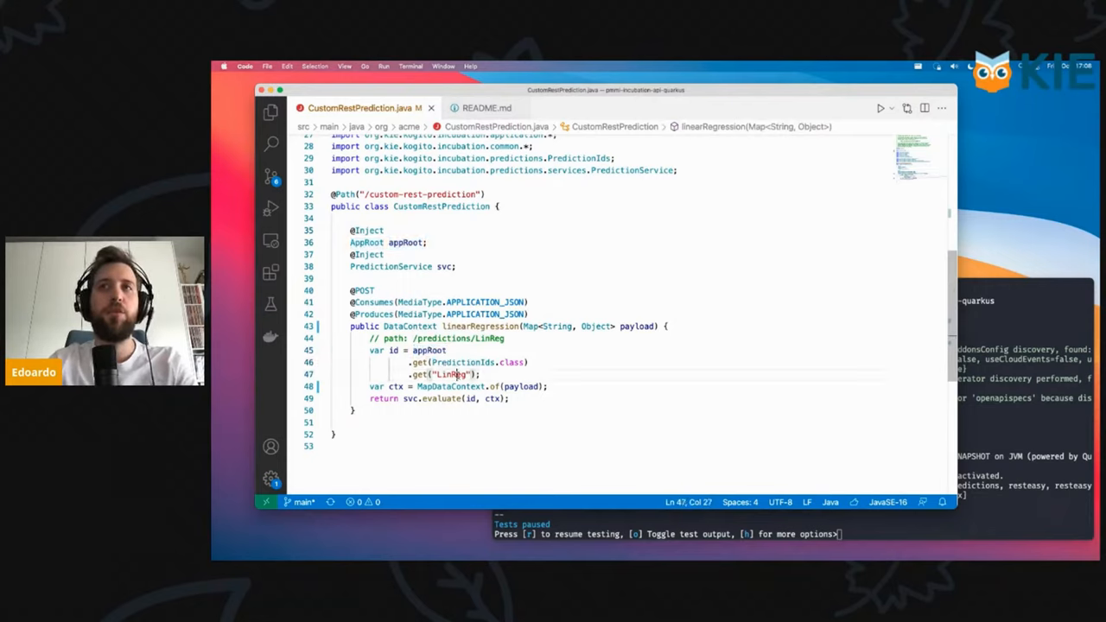
pyautogui.doubleClick(451, 374)
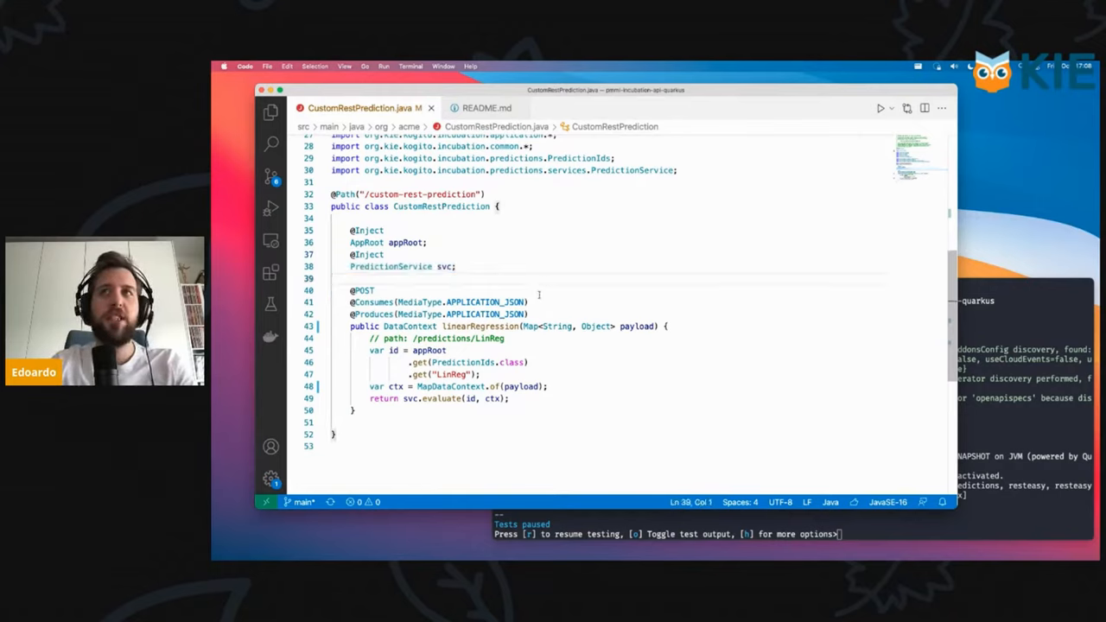
pyautogui.moveTo(525, 326); pyautogui.dragTo(654, 326)
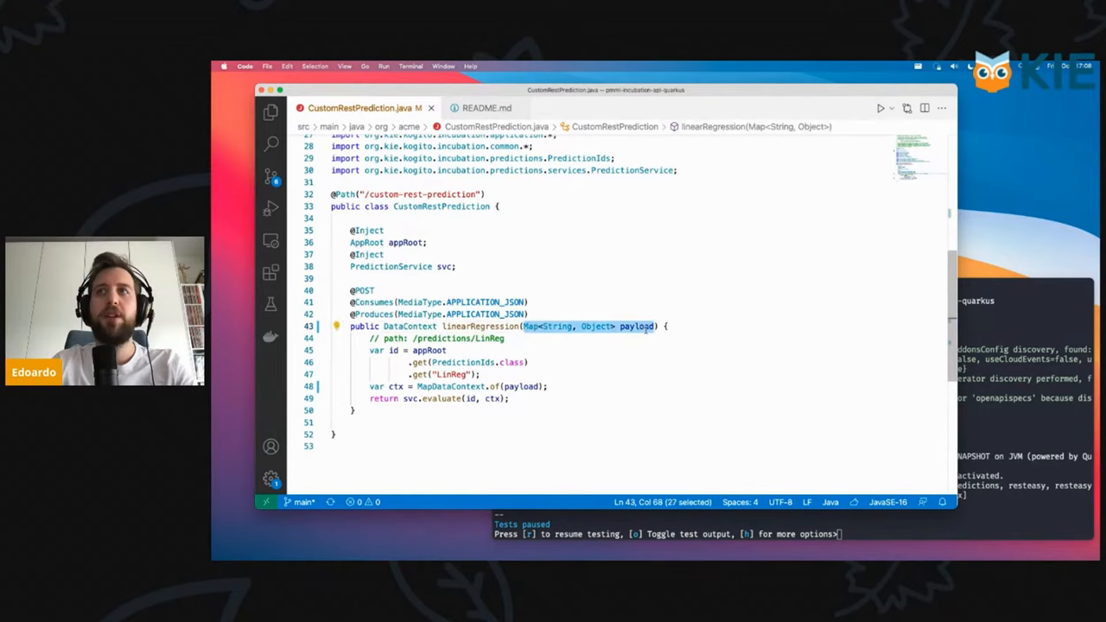